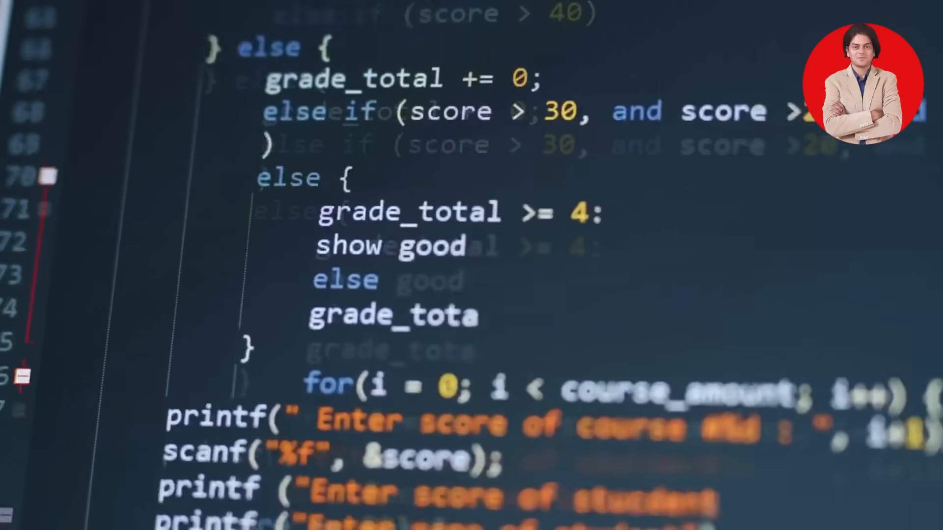
pyautogui.scroll(-3)
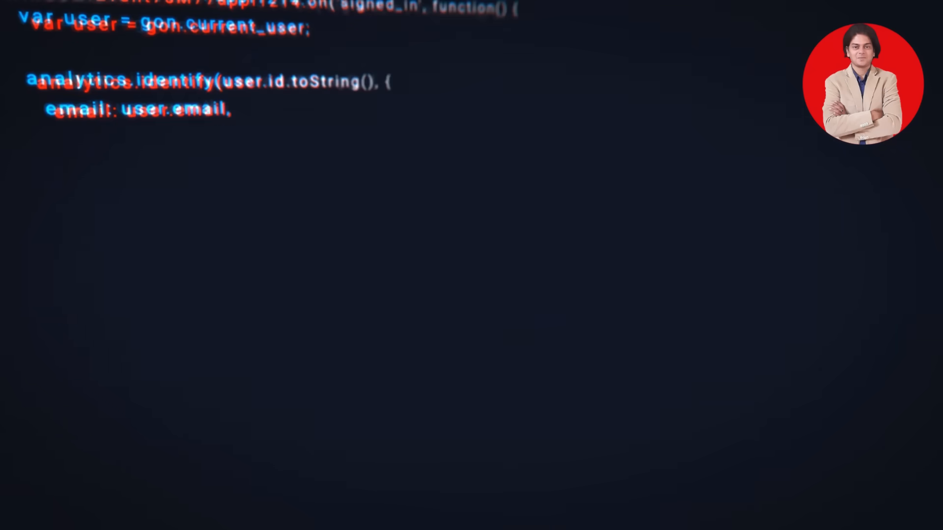
pyautogui.write('first_name: user.first_name,')
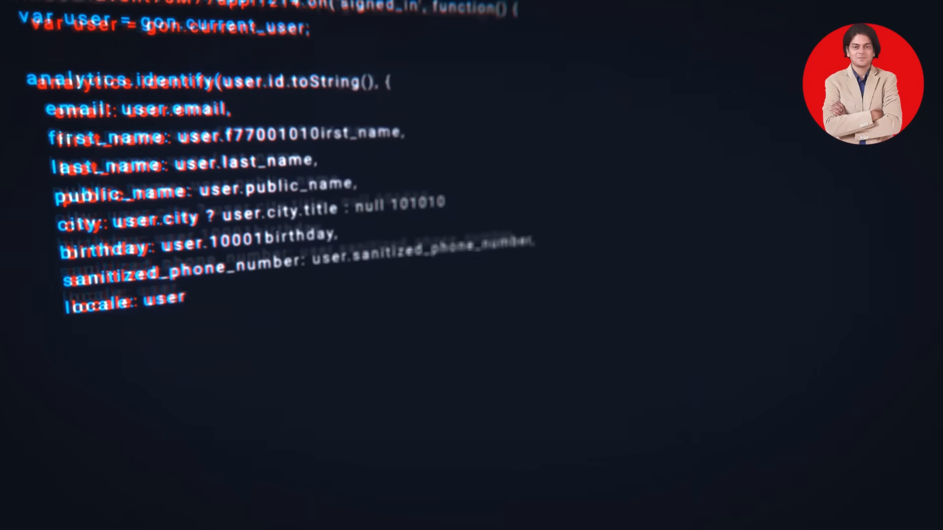